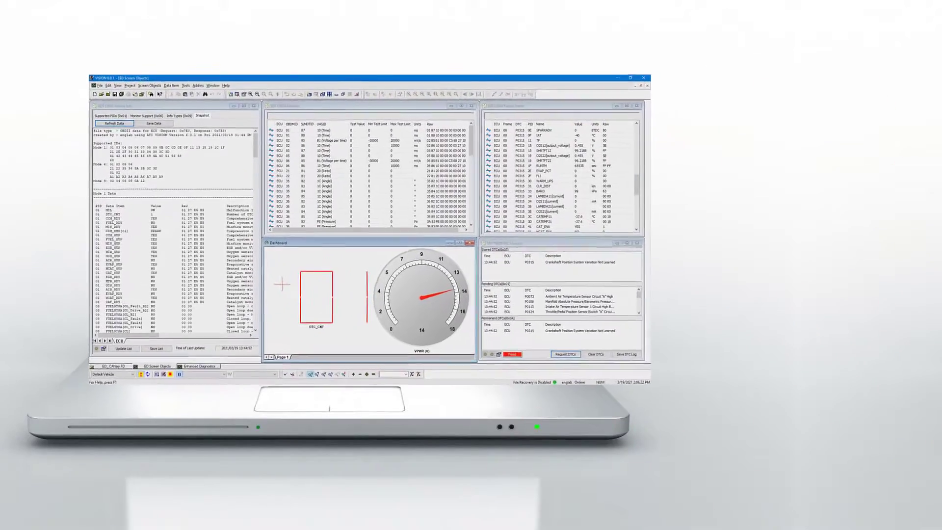
- Expand the device tree to Computer > USB > USBcan1 showing the Diagnostics device online
left_click(638, 77)
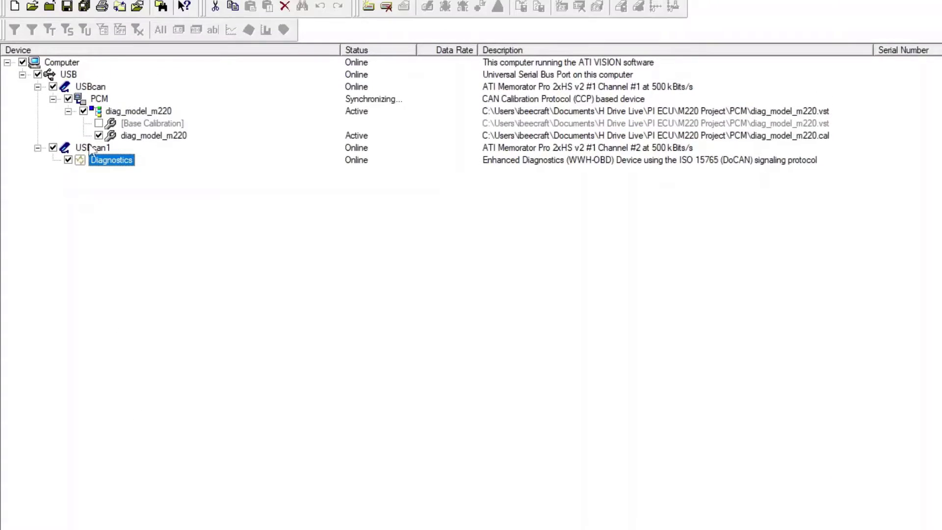
- Run Auto Detect ECU Node Device(s) on Diagnostics and add the found node (0x7E0/0x7E8)
right_click(111, 160)
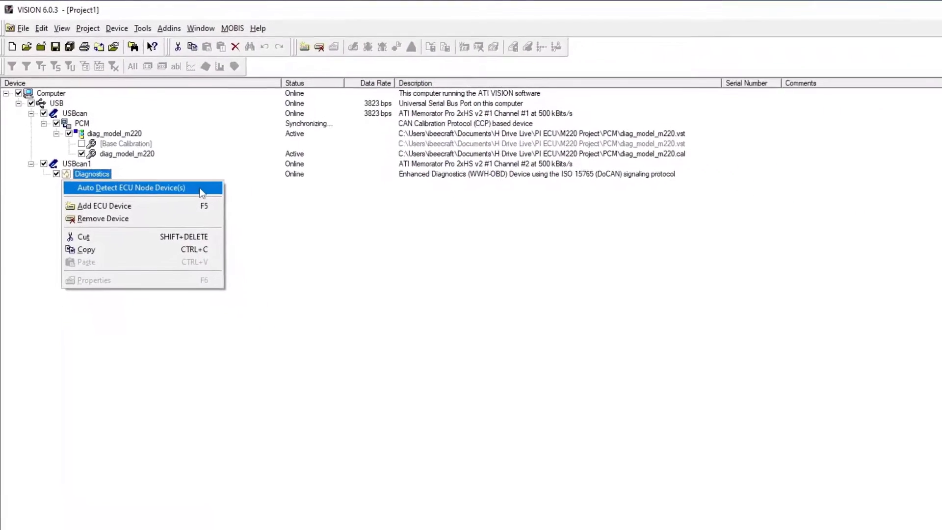
left_click(130, 187)
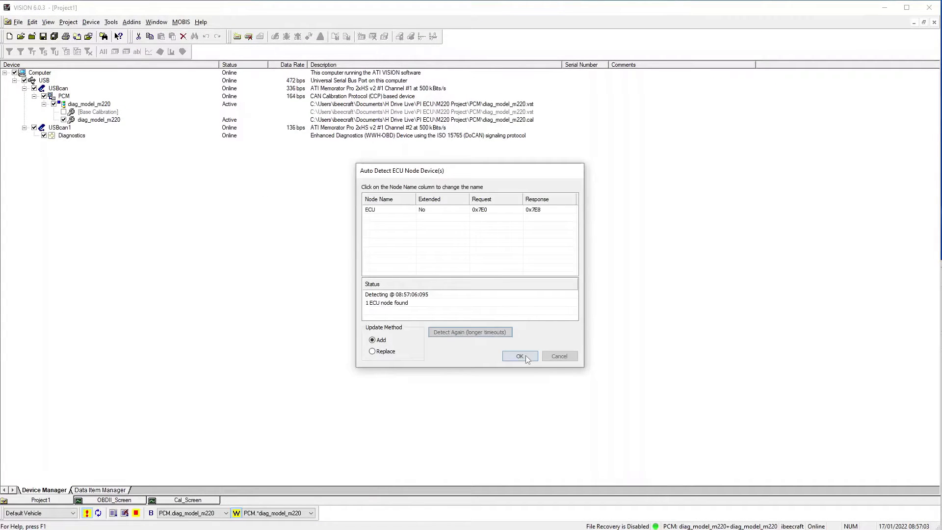
left_click(520, 355)
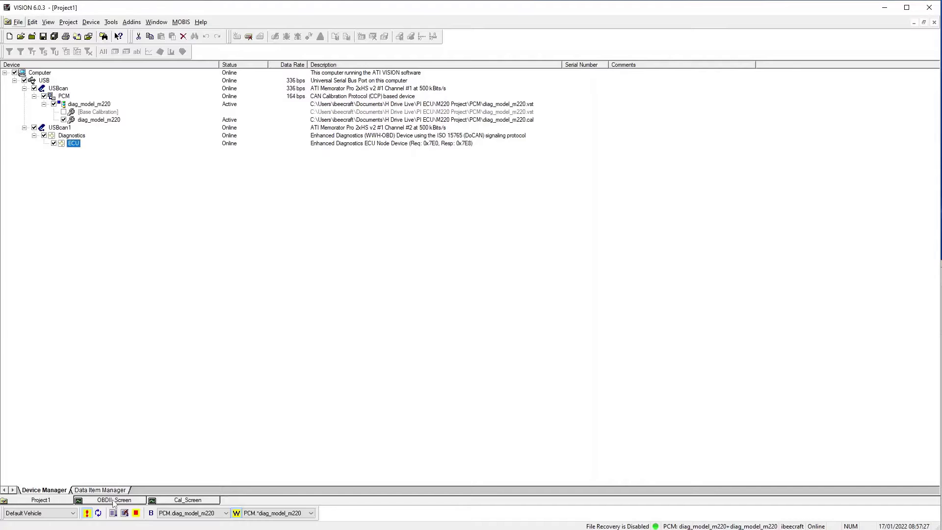
- Switch to the OBDII_Screen and view Monitor Support (0x06) in the Vehicle Info object
left_click(114, 500)
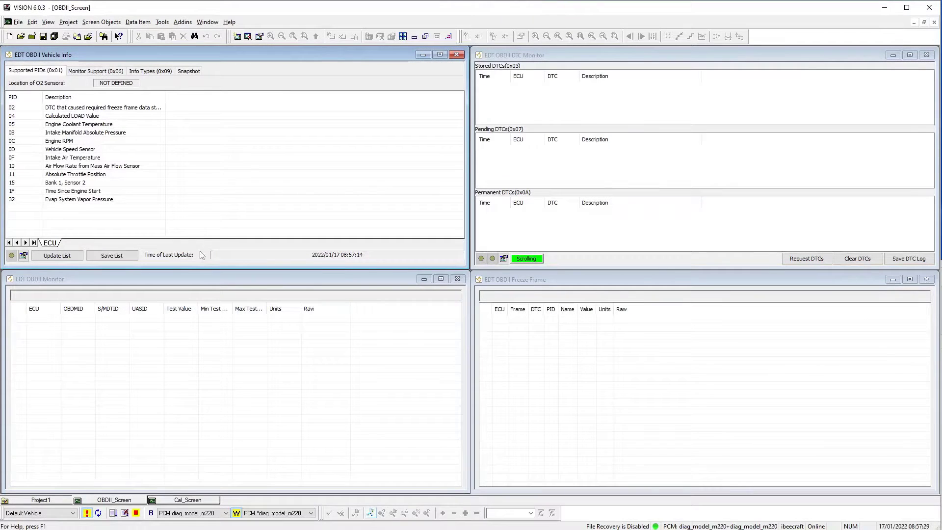
mouse_move(287, 64)
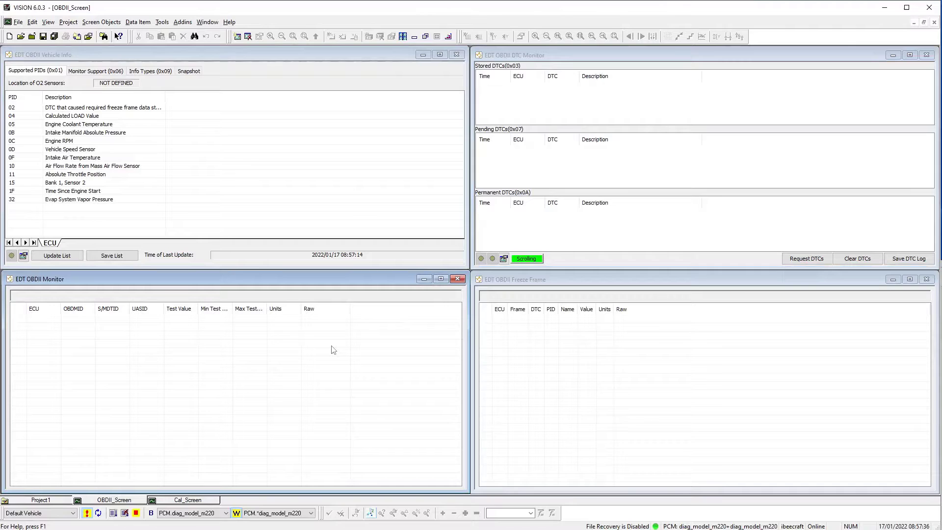
mouse_move(579, 359)
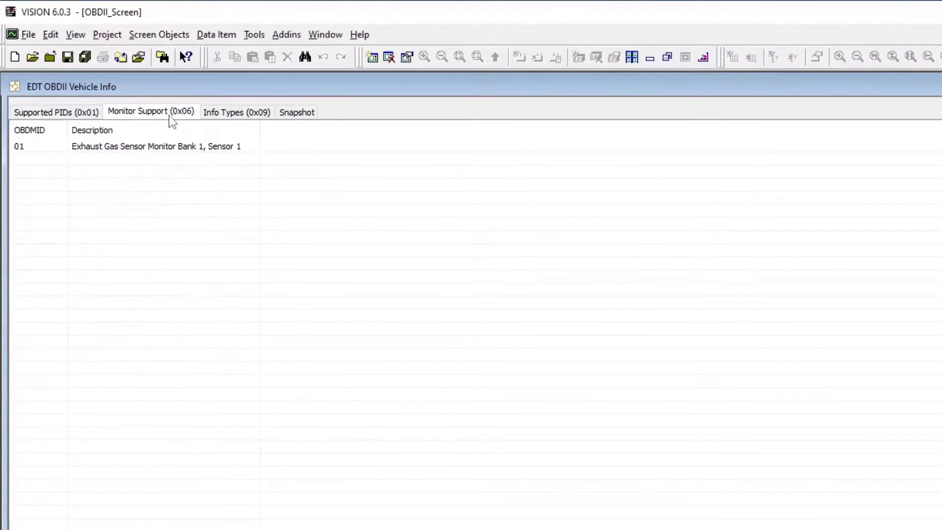
- Review Info Types (0x09), apply the Snapshot trigger and view P0004 freeze frame readings
left_click(236, 112)
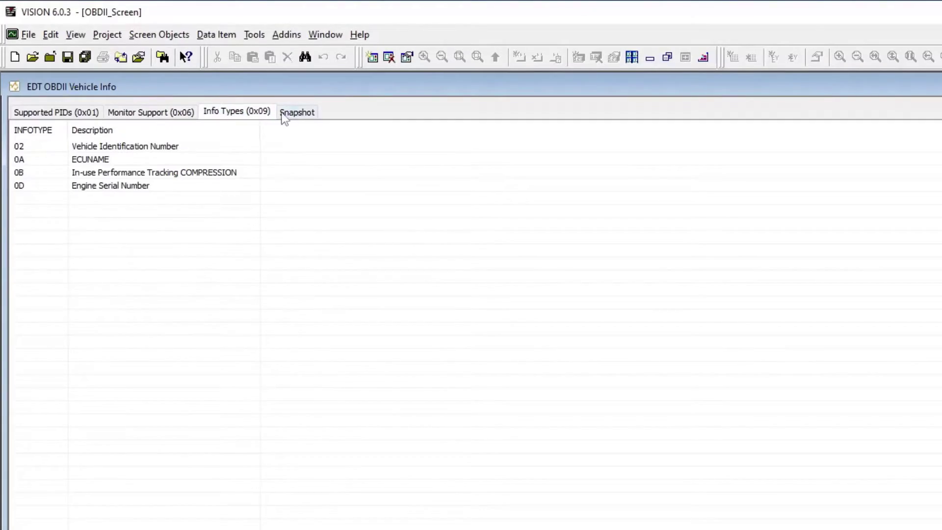
left_click(297, 112)
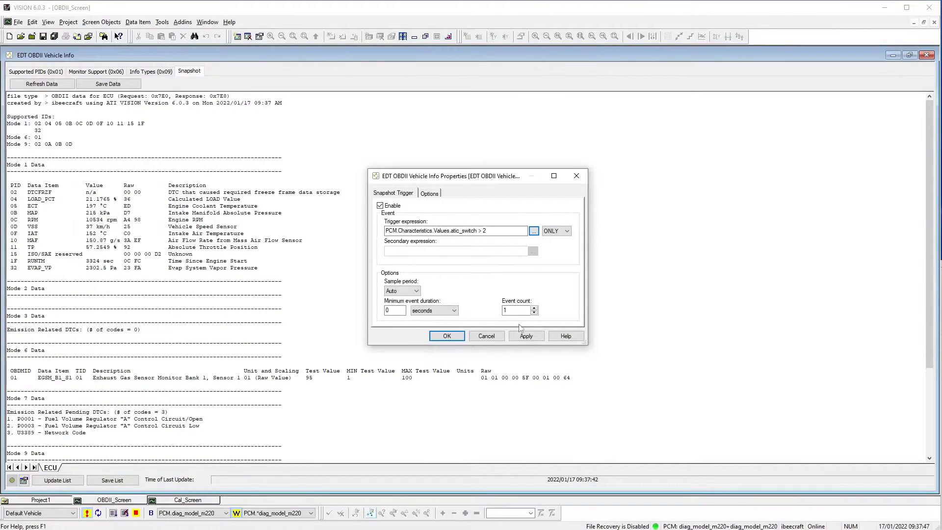
left_click(445, 336)
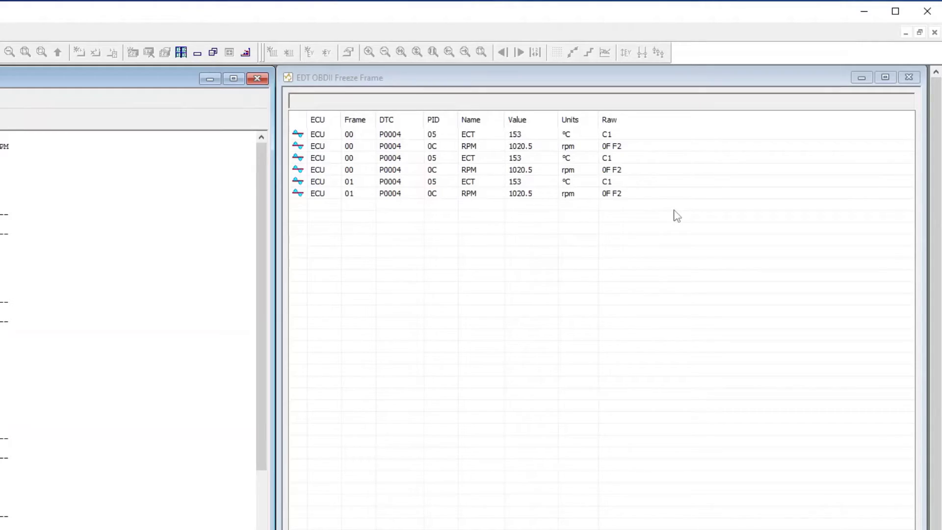
- View the OBDMID 01 monitor test result, then maximize the empty DTC Monitor window
left_click(257, 79)
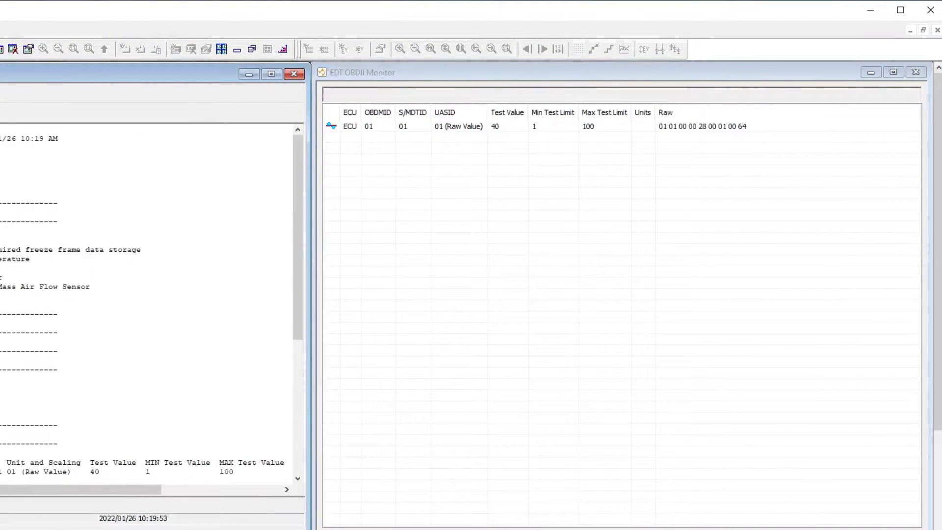
left_click(493, 125)
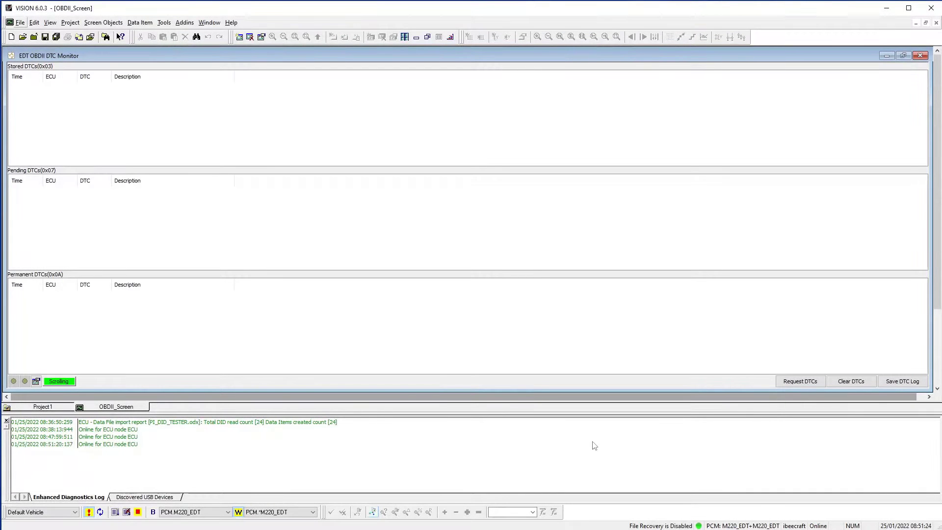
- Request the DTCs (P0001, P0003, P0004 stored and pending), then clear all codes
left_click(800, 381)
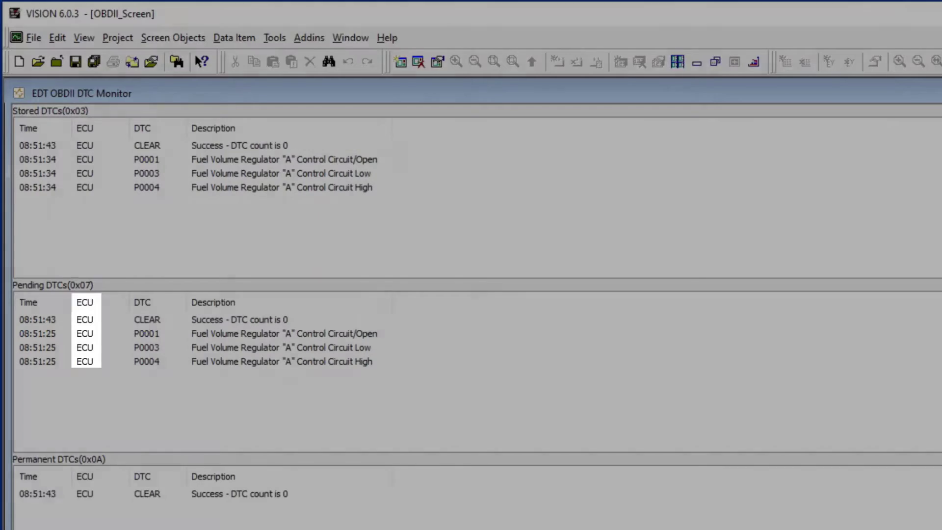
left_click(147, 302)
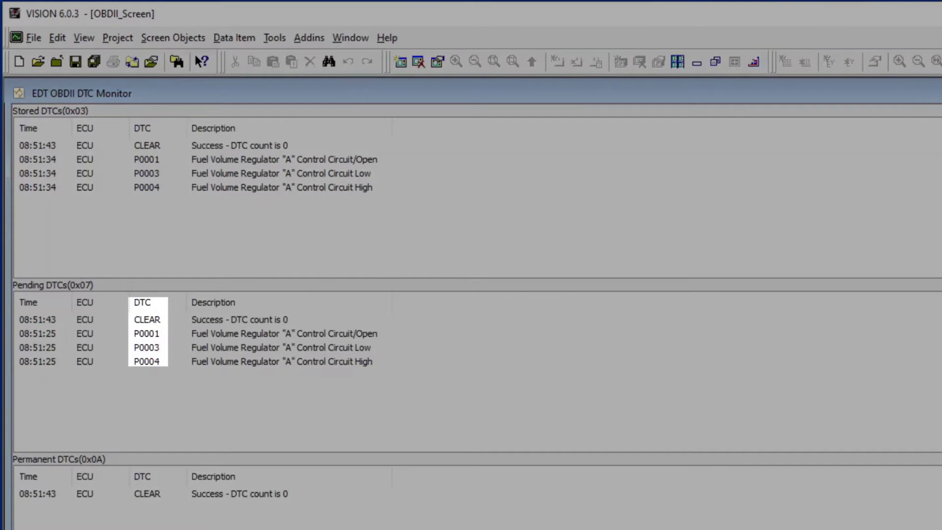